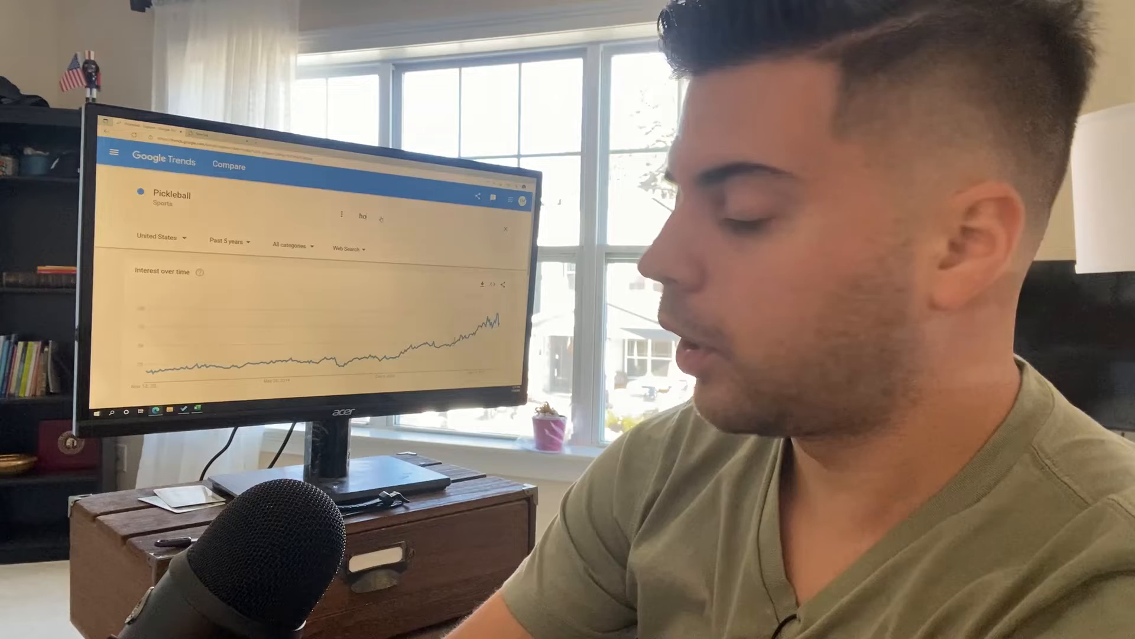
type("hockey")
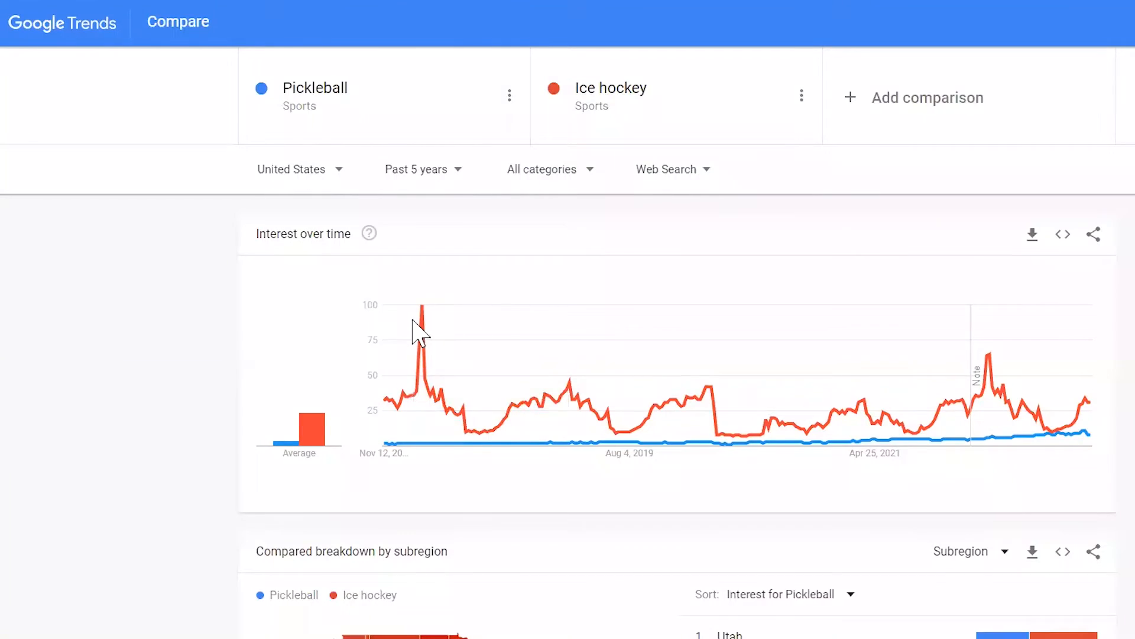
mouse_move(745, 333)
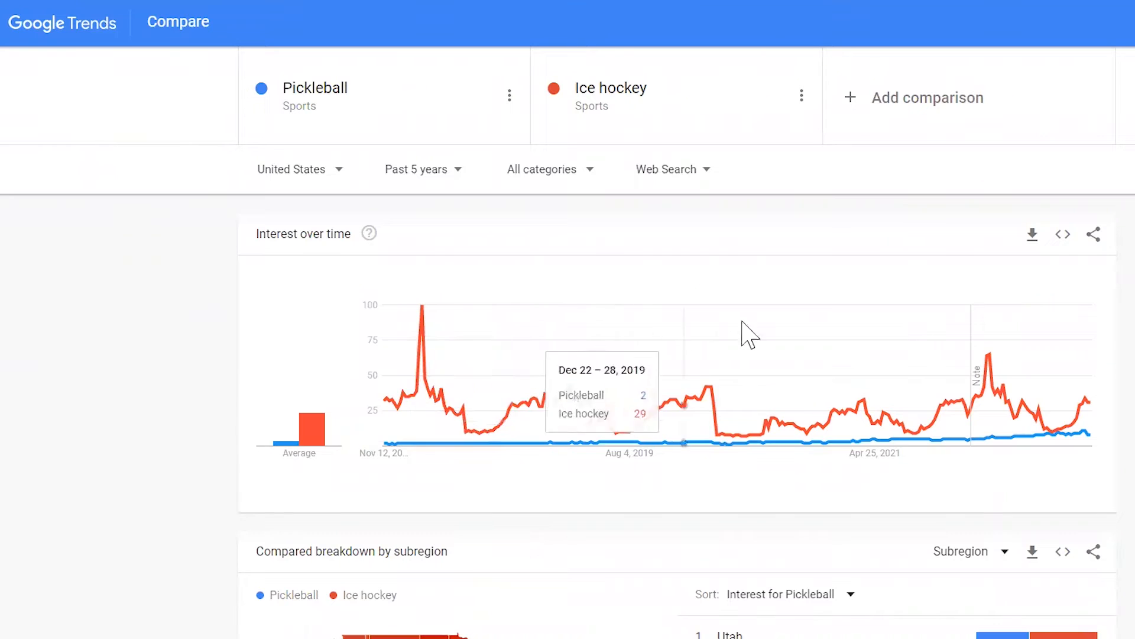
mouse_move(109, 404)
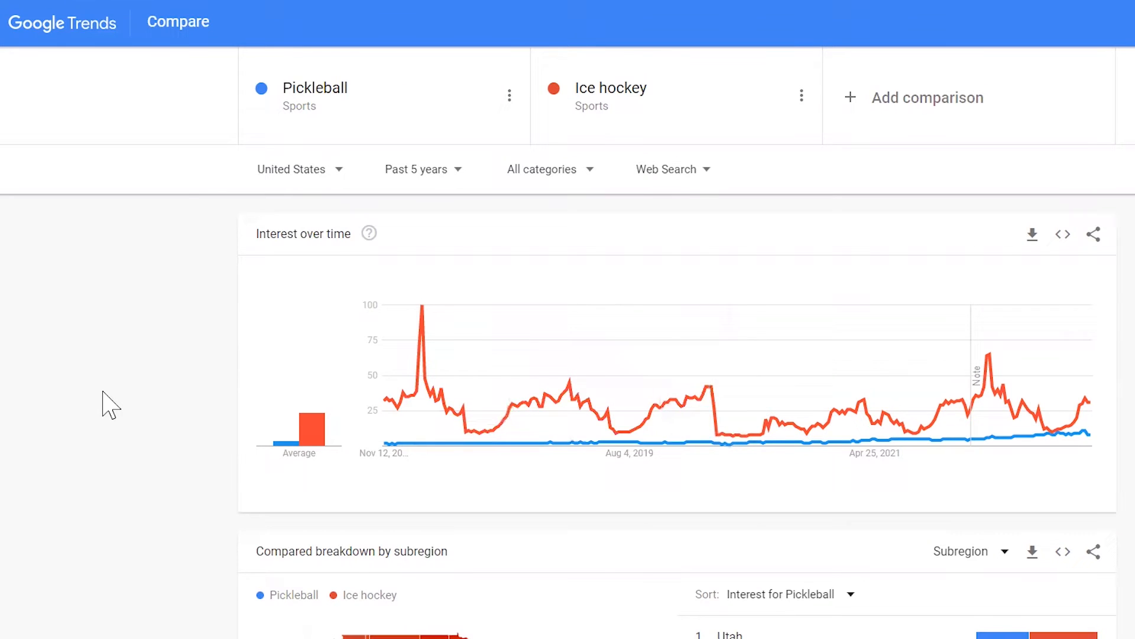